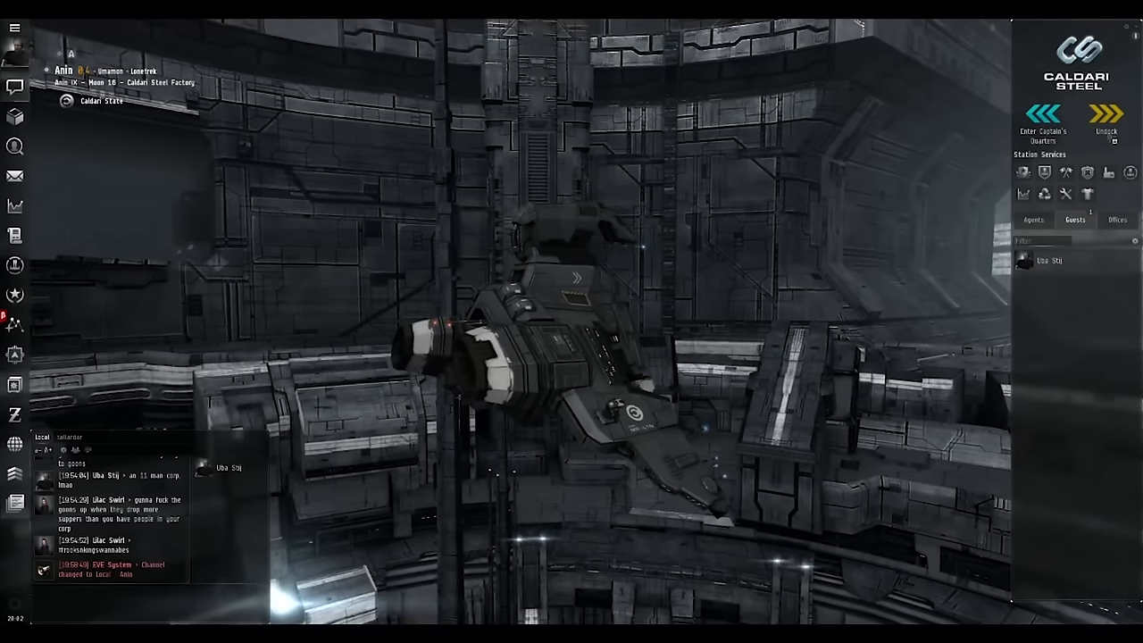
Step: Undock the frigate from the Caldari Steel Factory station into open space in Amin
{"action": "left_click", "coordinate": [1107, 114]}
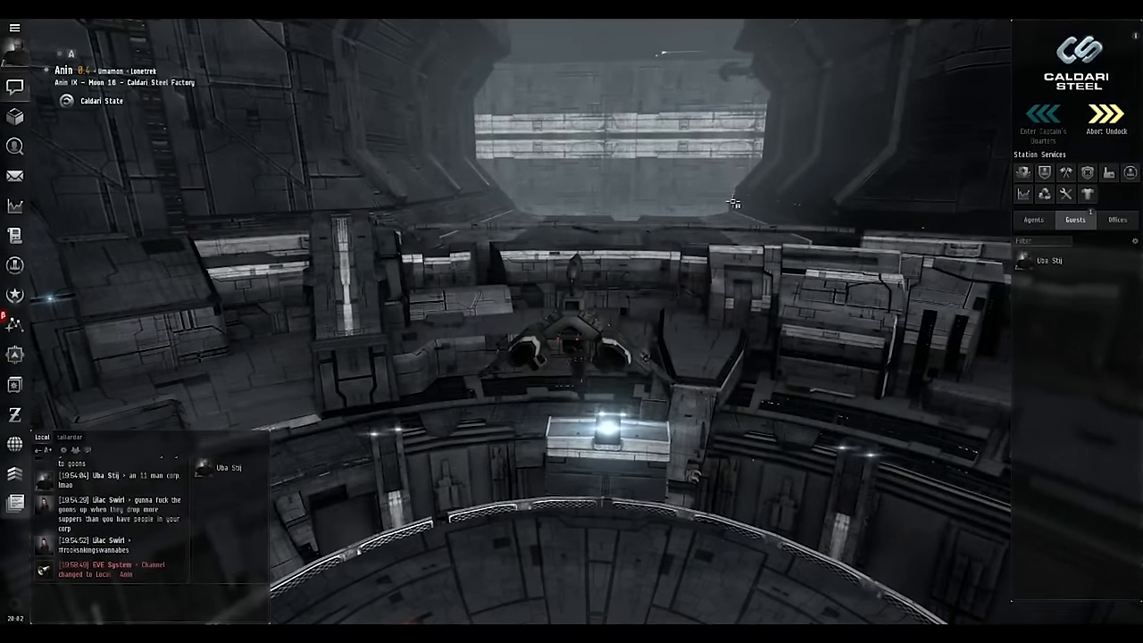
{"action": "left_click", "coordinate": [1110, 115]}
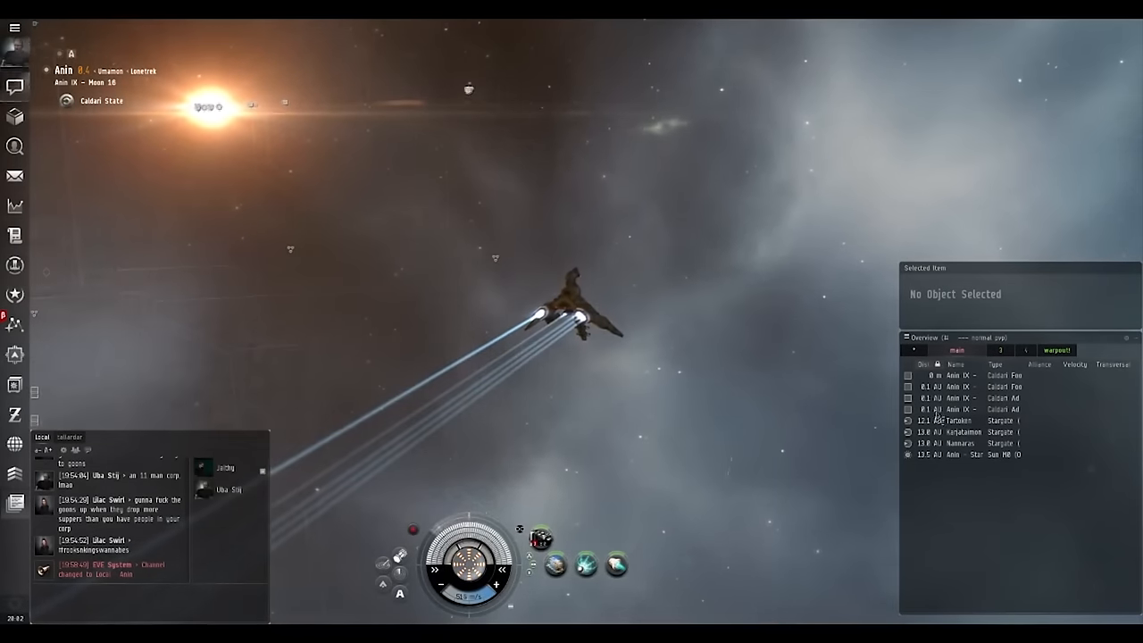
{"action": "left_click", "coordinate": [975, 421]}
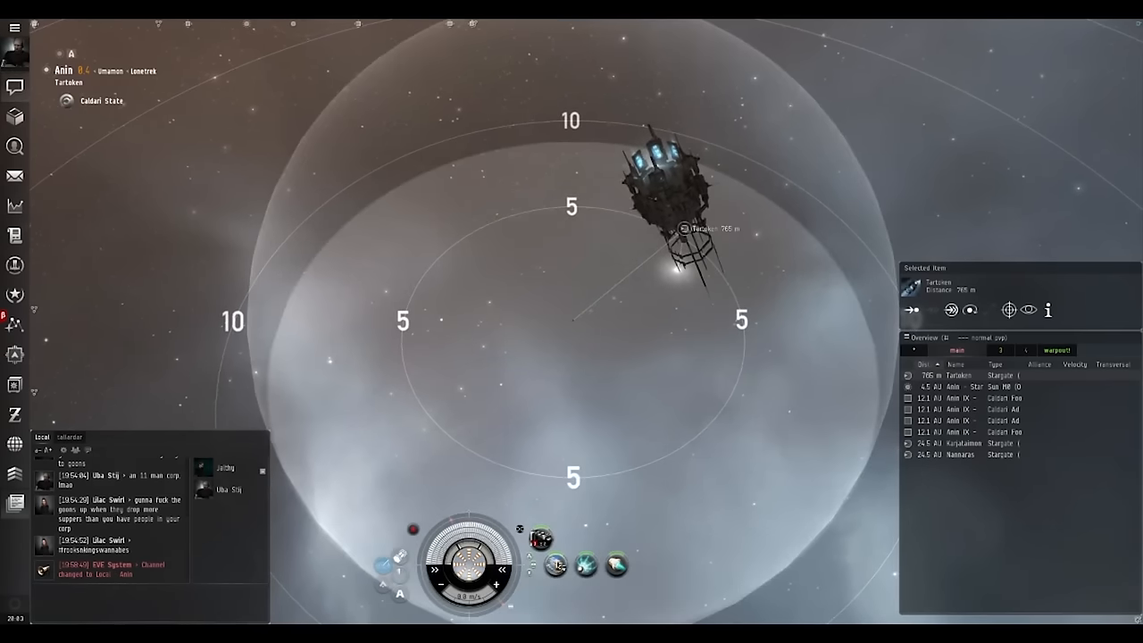
{"action": "mouse_move", "coordinate": [553, 564]}
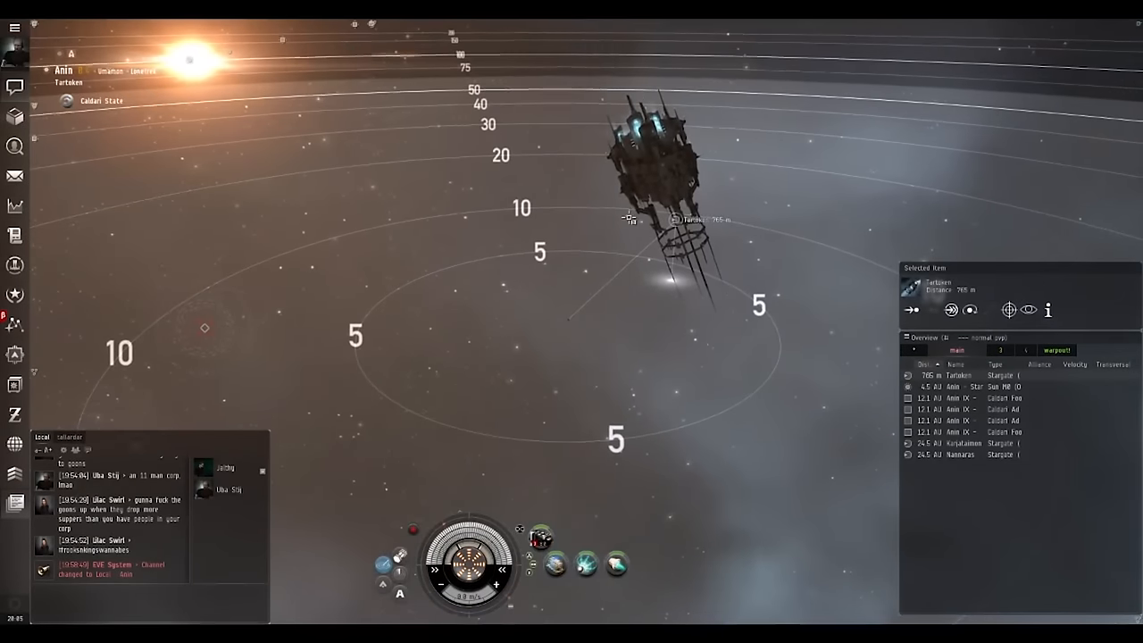
Step: Jump the frigate through the stargate into the Tartoken system
{"action": "right_click", "coordinate": [674, 184]}
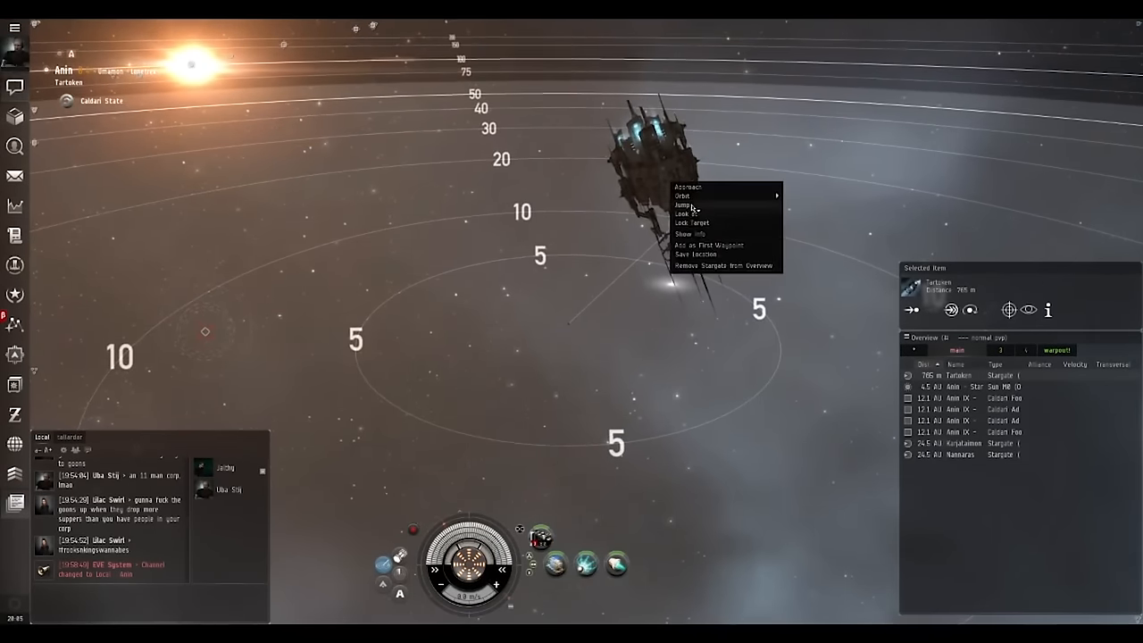
{"action": "left_click", "coordinate": [682, 207]}
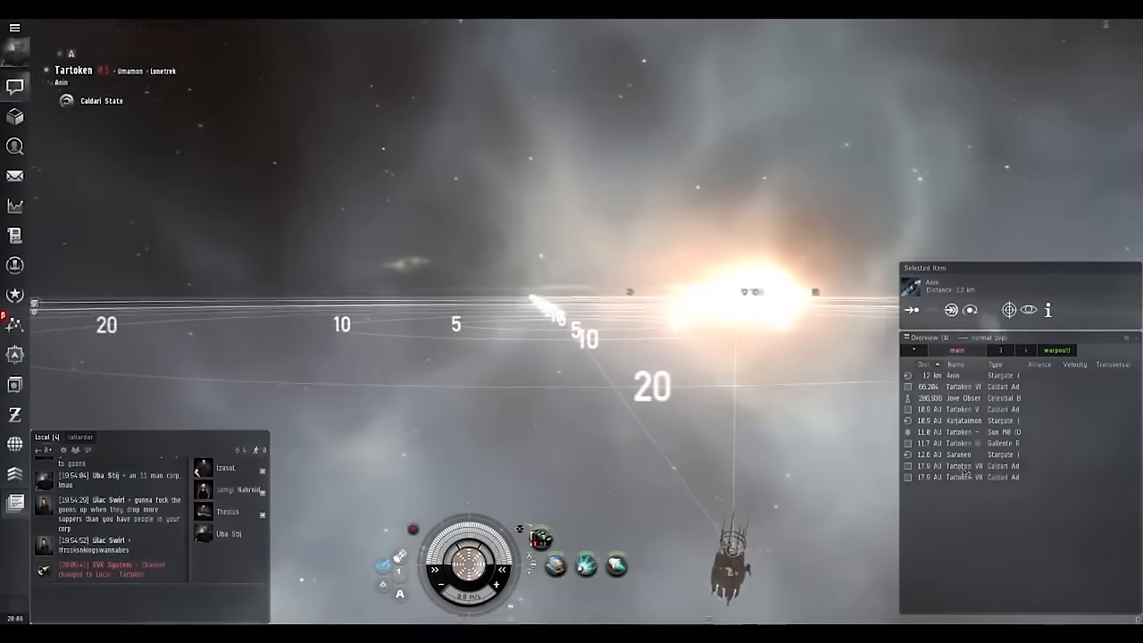
Step: Warp the frigate across Tartoken toward the Saarinen stargate
{"action": "right_click", "coordinate": [956, 456]}
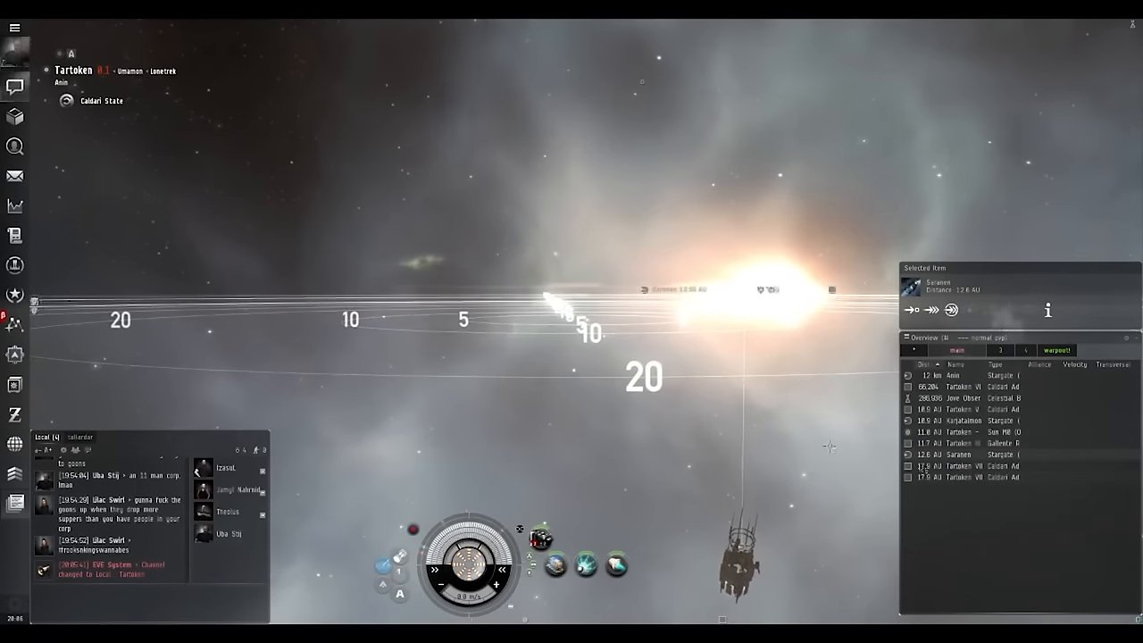
{"action": "left_click", "coordinate": [950, 311]}
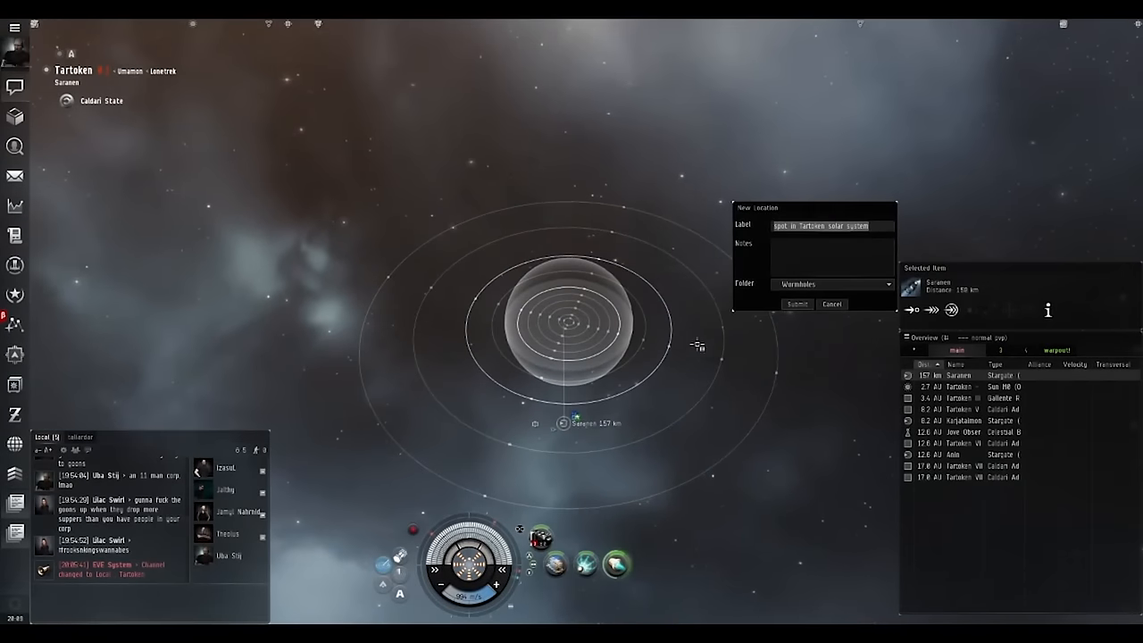
Step: Label the new location bookmark '160km' in the New Location dialog
{"action": "left_click", "coordinate": [830, 284]}
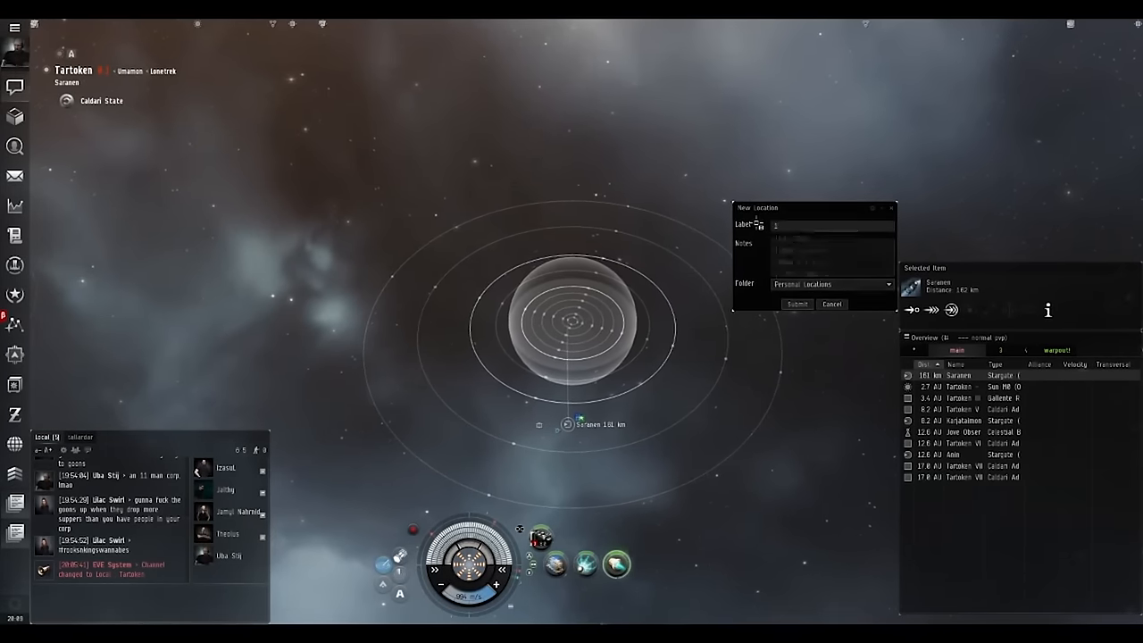
{"action": "type", "text": "160km"}
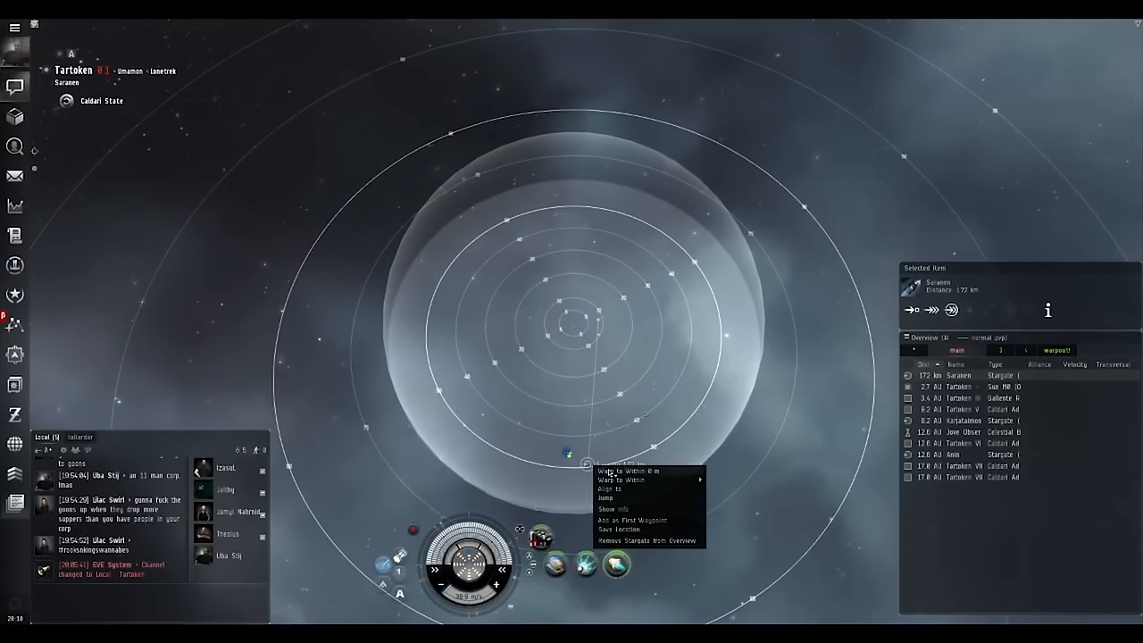
Step: Choose a movement option to head the frigate back toward the Saarinen stargate
{"action": "left_click", "coordinate": [612, 472]}
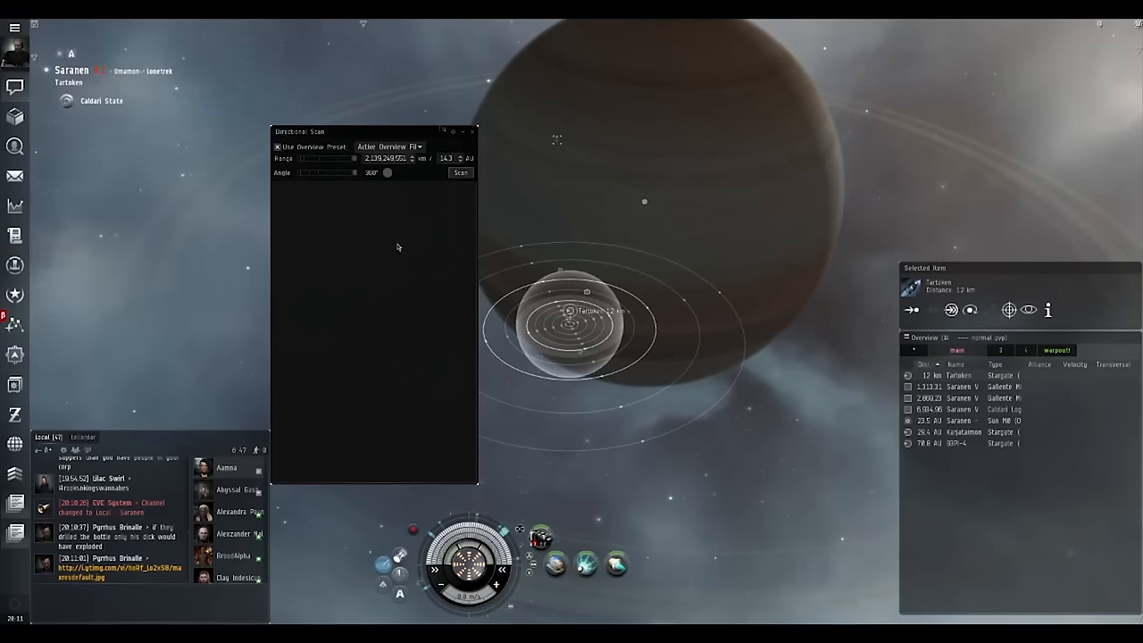
Step: Take a directional scan of the area near the planet in Saranen
{"action": "left_click", "coordinate": [461, 171]}
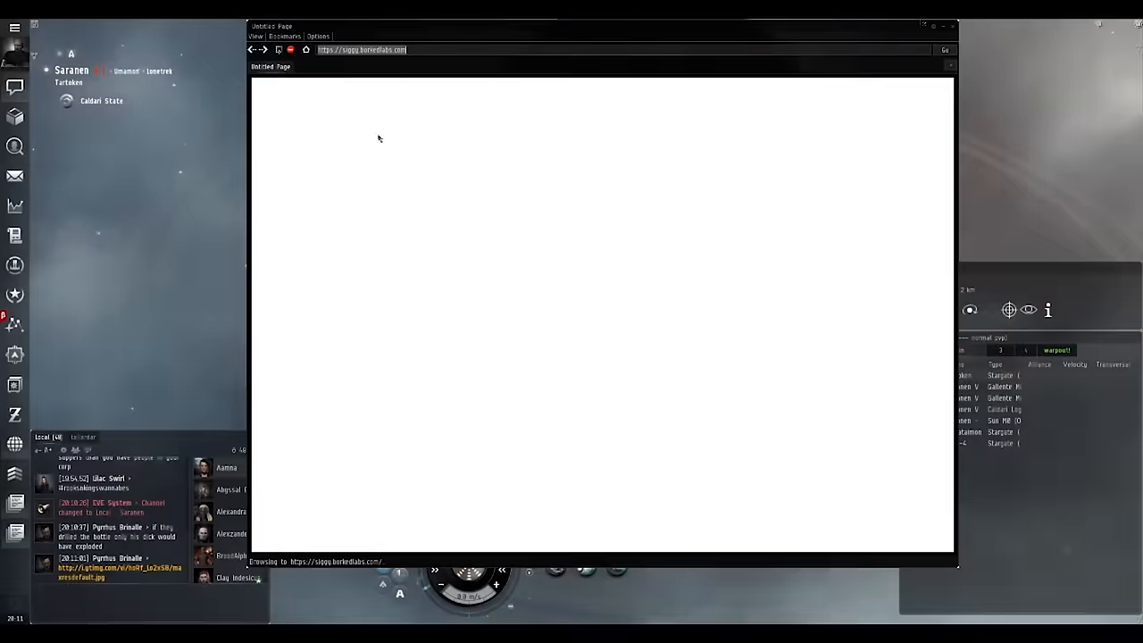
Step: Submit the Saranen scan results at the pandemic-legion.com systemscan analyzer page
{"action": "type", "text": "https://www.pandemic-legion.com/testkb/systemscan"}
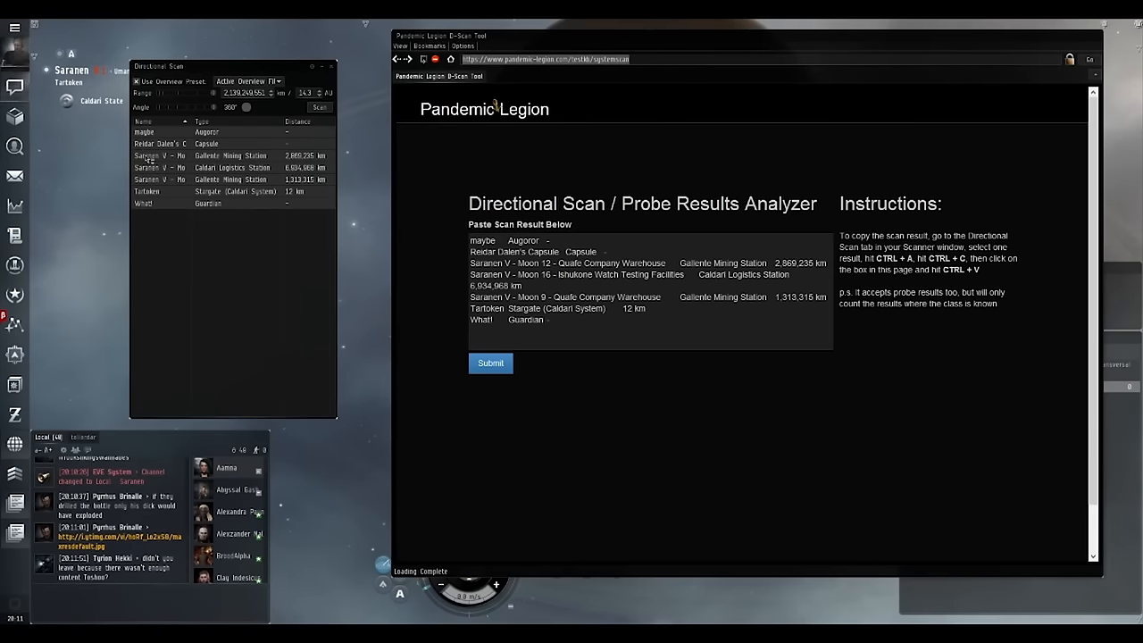
{"action": "left_click", "coordinate": [649, 285]}
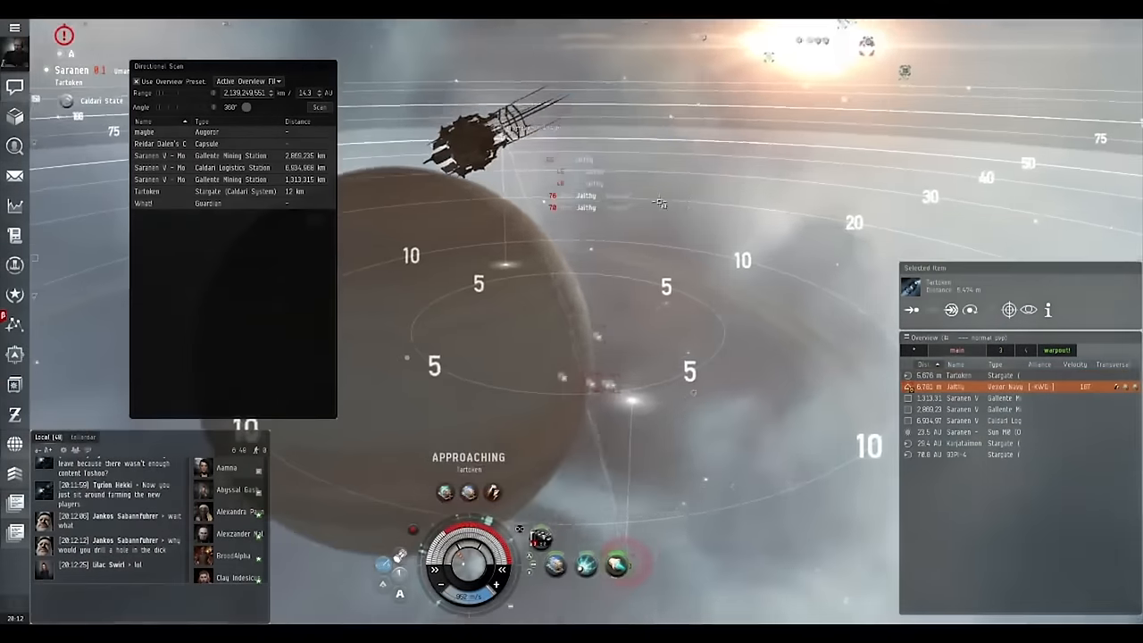
Step: Bring up actions for the Tartoken stargate to leave Saranen
{"action": "right_click", "coordinate": [582, 164]}
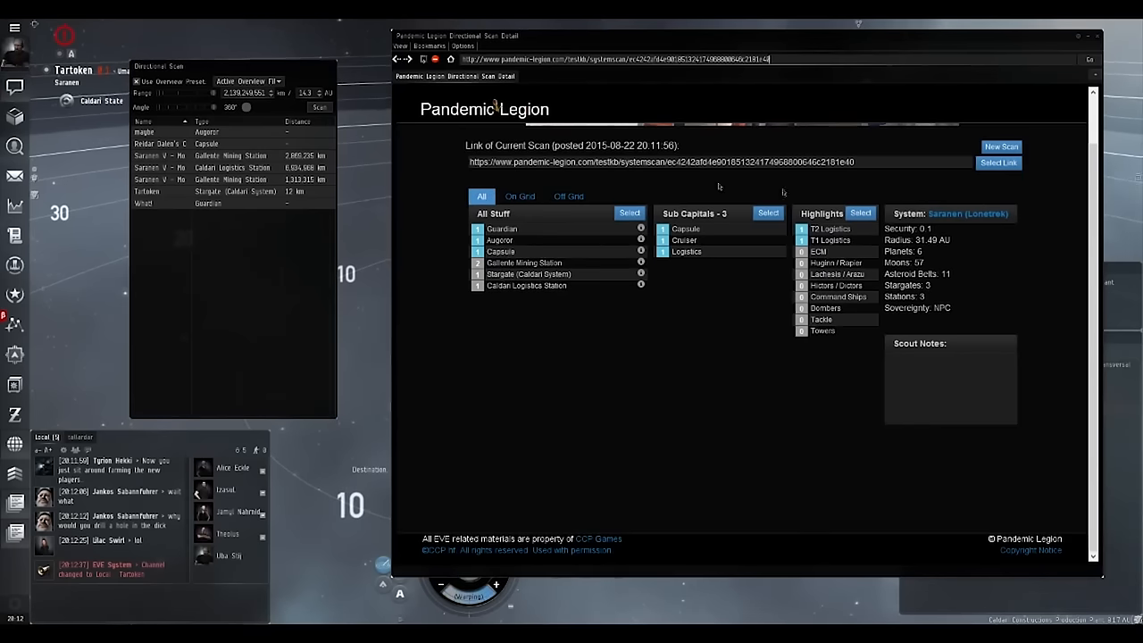
Step: Filter the Saranen scan to on-grid objects and copy the shareable scan link
{"action": "left_click", "coordinate": [520, 195]}
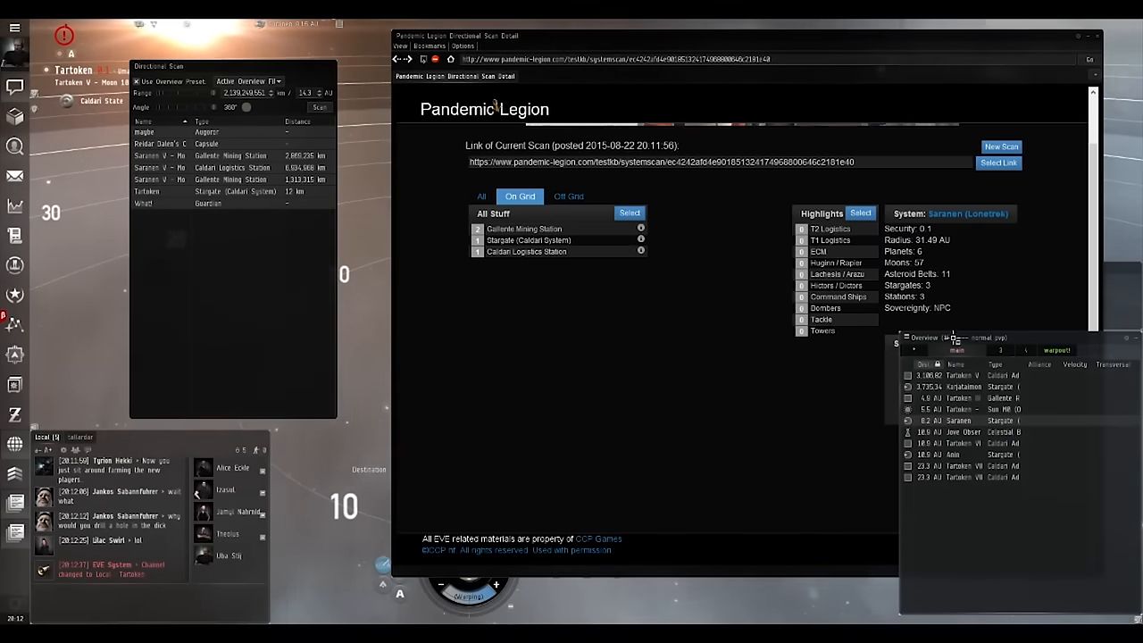
{"action": "right_click", "coordinate": [955, 348]}
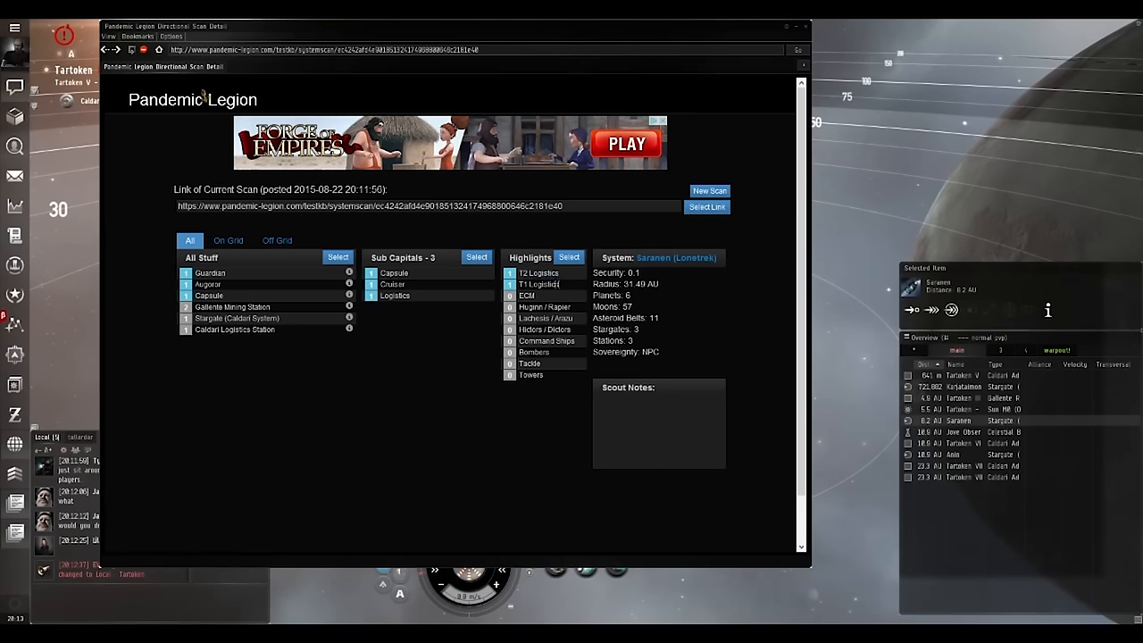
Step: Close the in-game browser showing the scan results page
{"action": "left_click", "coordinate": [539, 284]}
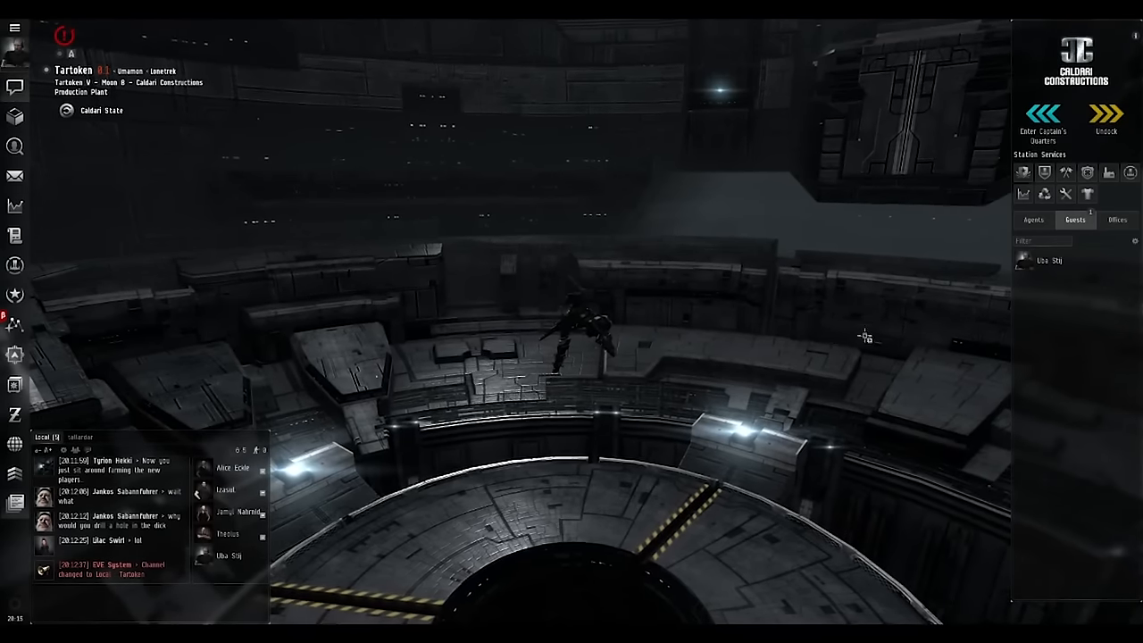
Step: Undock from the Tartoken station and head for the stargate out of the system
{"action": "left_click", "coordinate": [1101, 118]}
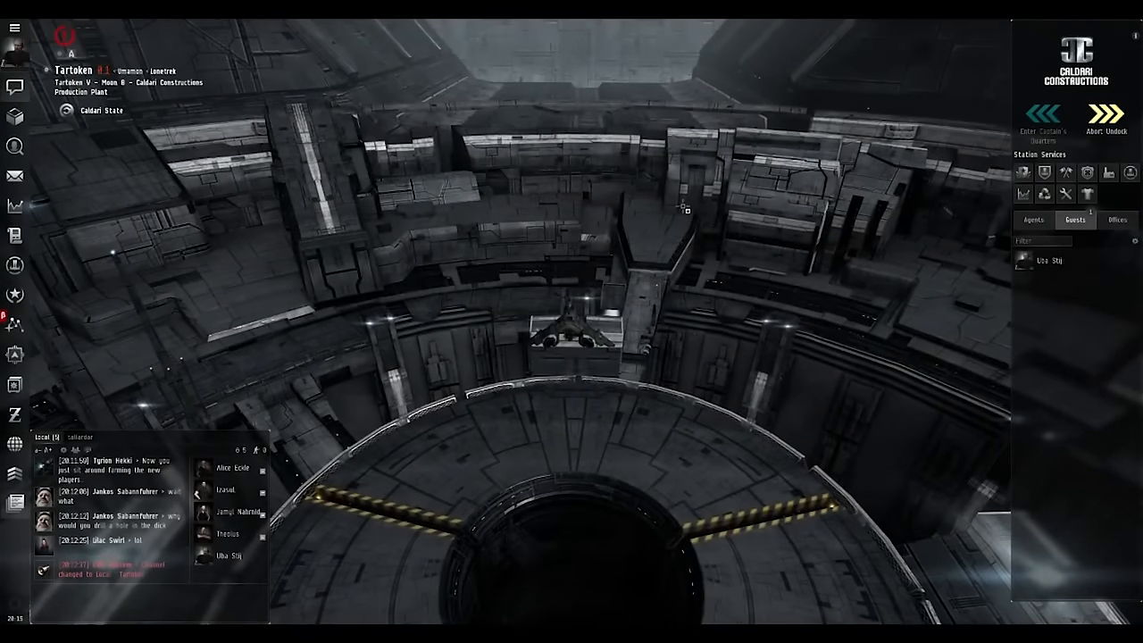
{"action": "left_click", "coordinate": [1122, 116]}
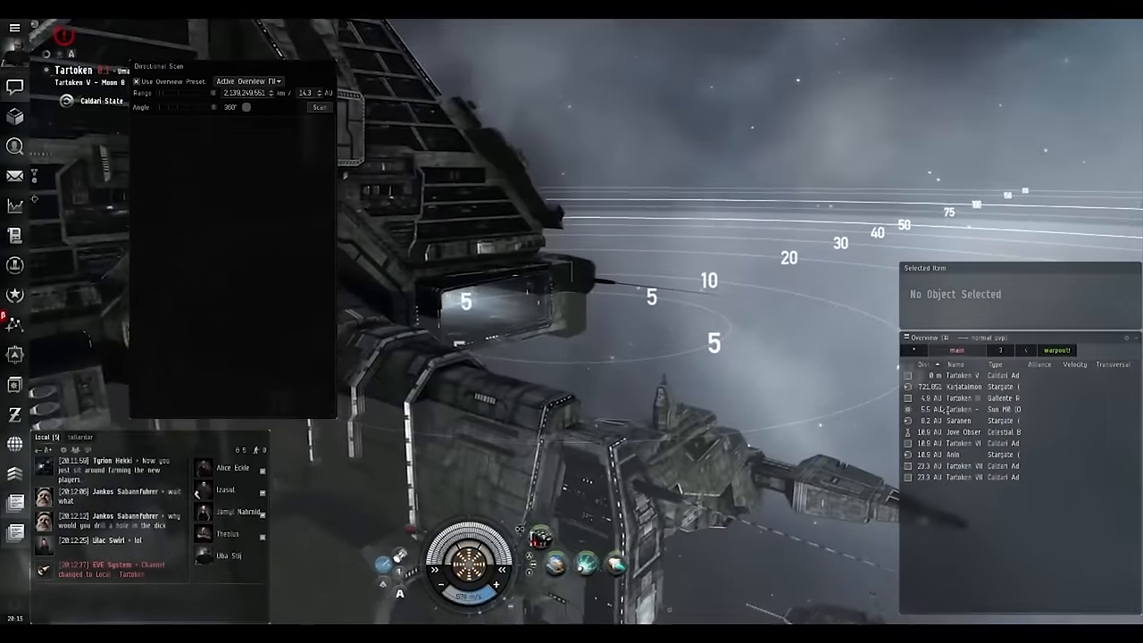
{"action": "left_click", "coordinate": [957, 455]}
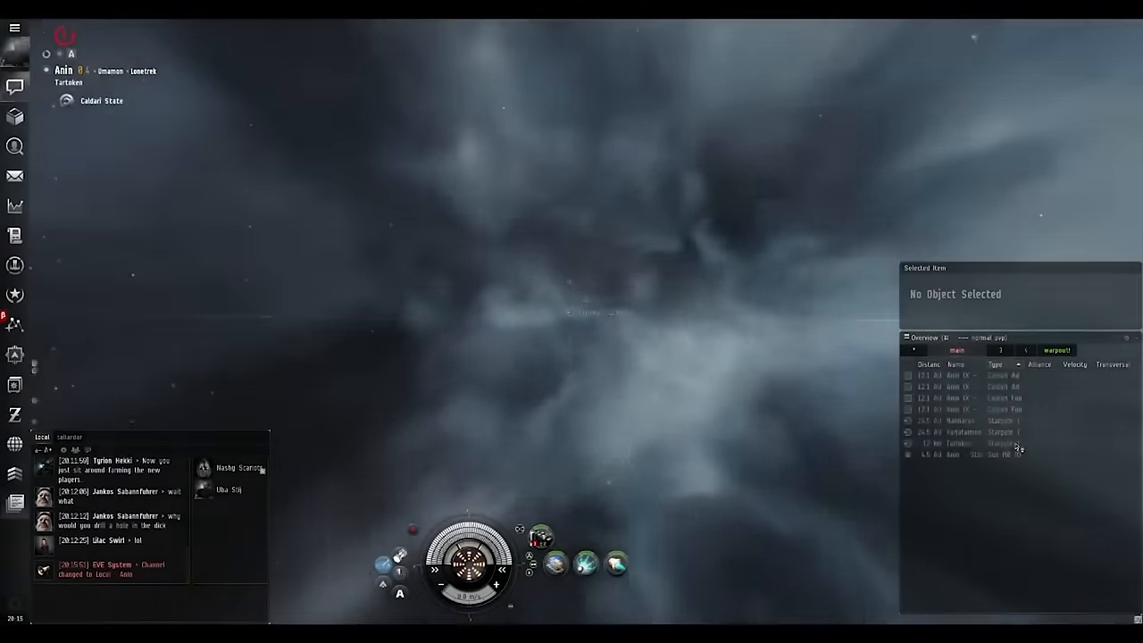
Step: Burn the frigate back toward the Tartoken stargate until within about 12 km
{"action": "left_click", "coordinate": [975, 443]}
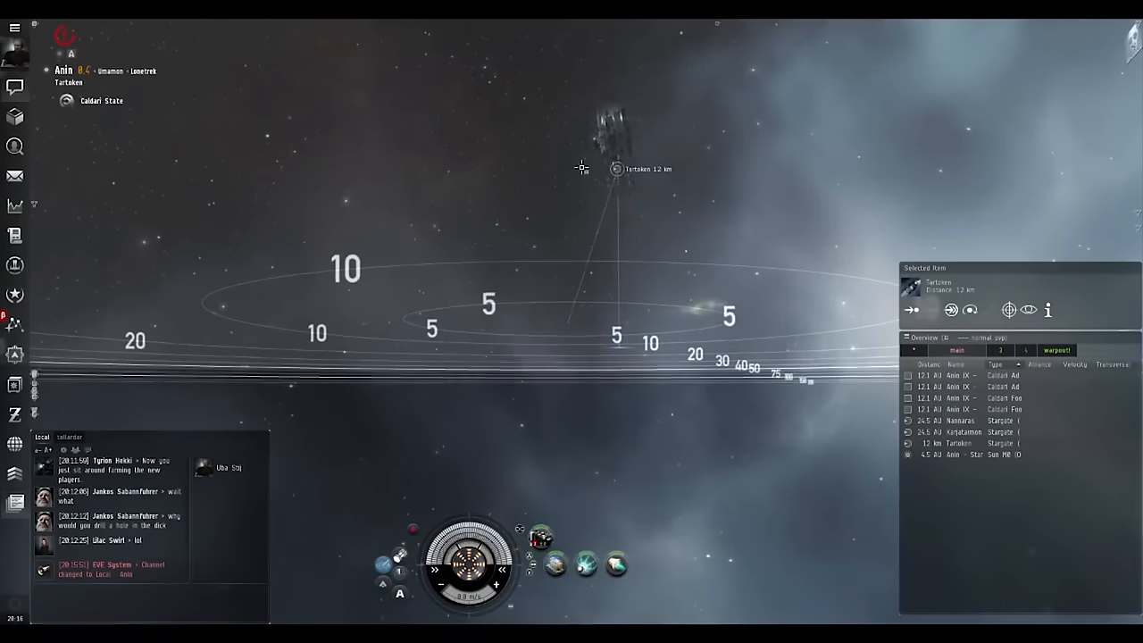
Step: Approach the Tartoken stargate and jump the frigate back into Tartoken
{"action": "right_click", "coordinate": [611, 172]}
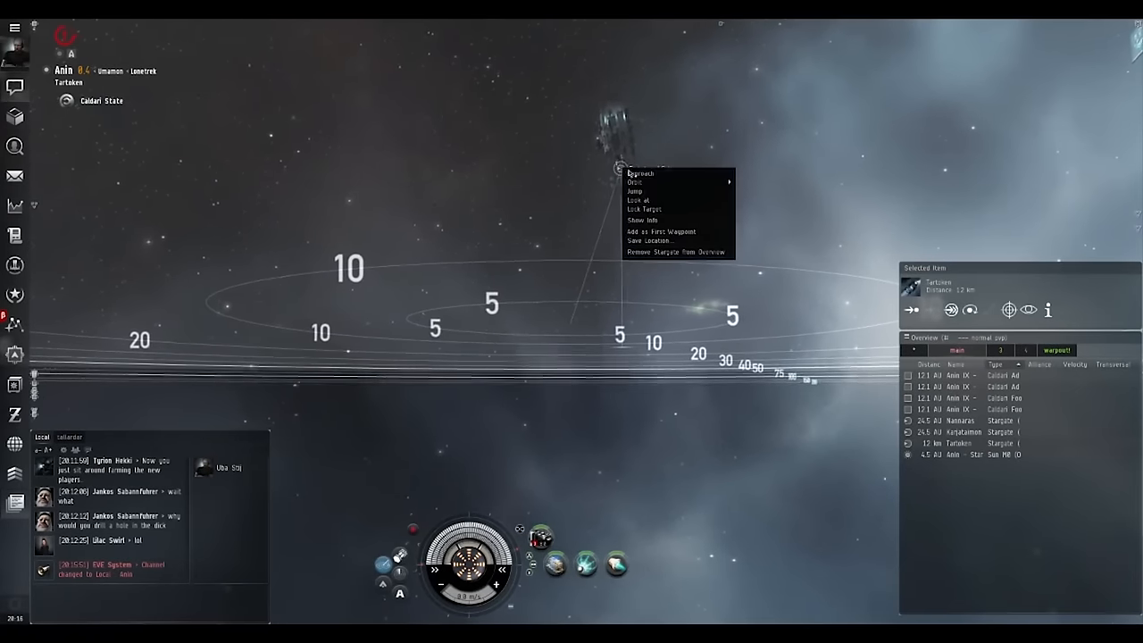
{"action": "left_click", "coordinate": [636, 173]}
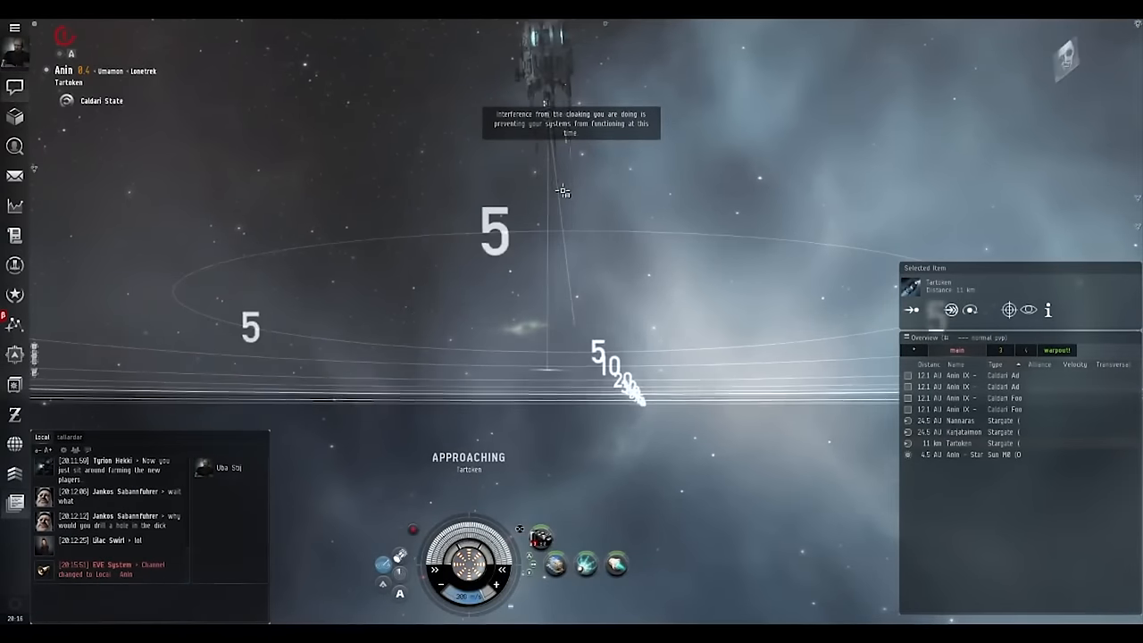
{"action": "right_click", "coordinate": [539, 48]}
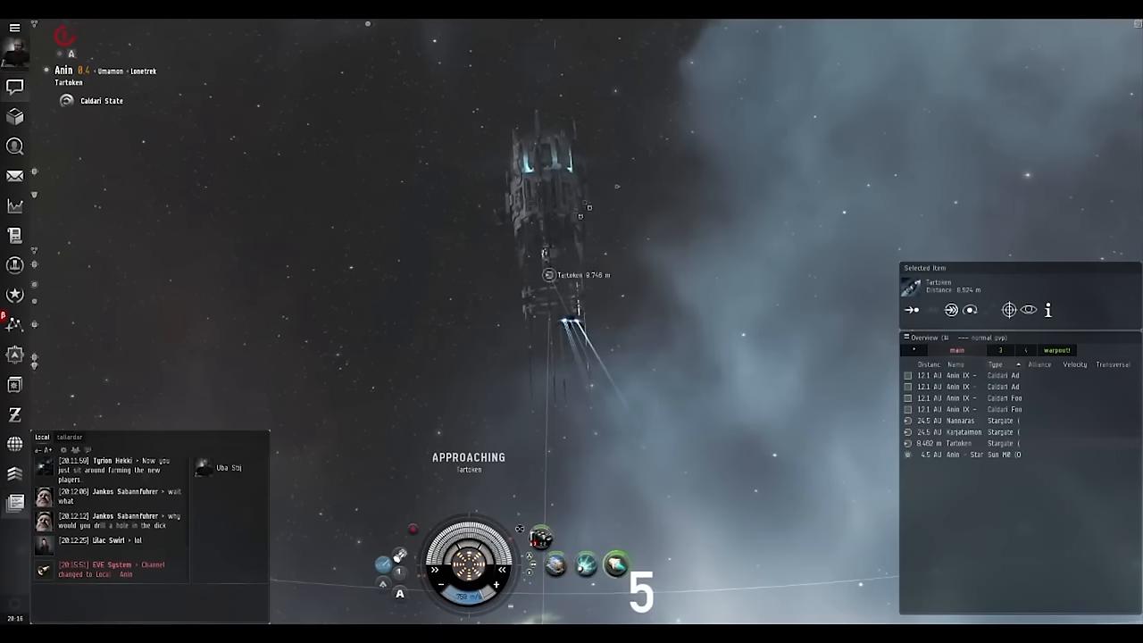
{"action": "right_click", "coordinate": [568, 289]}
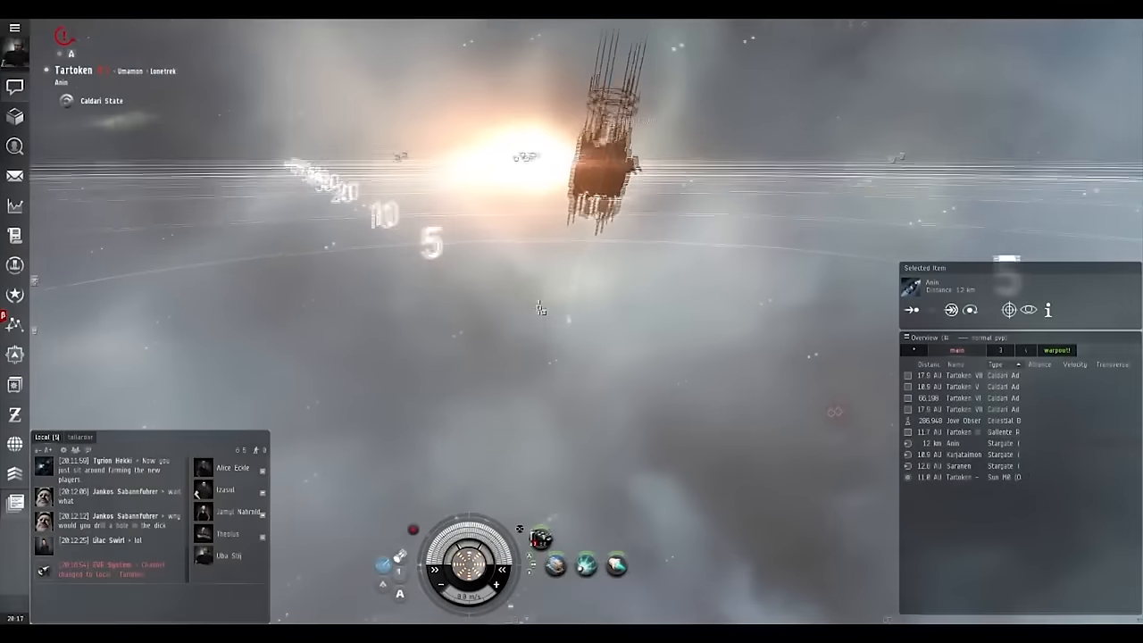
Step: Approach the Annan stargate in Tartoken and jump through into Annan once in range
{"action": "right_click", "coordinate": [611, 169]}
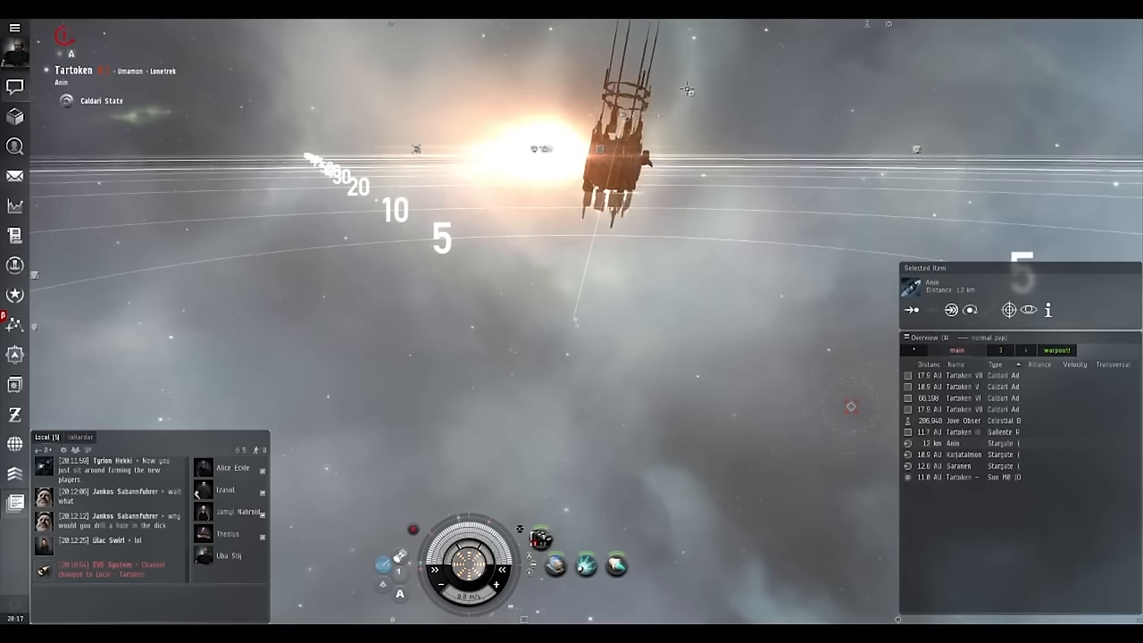
{"action": "right_click", "coordinate": [645, 170]}
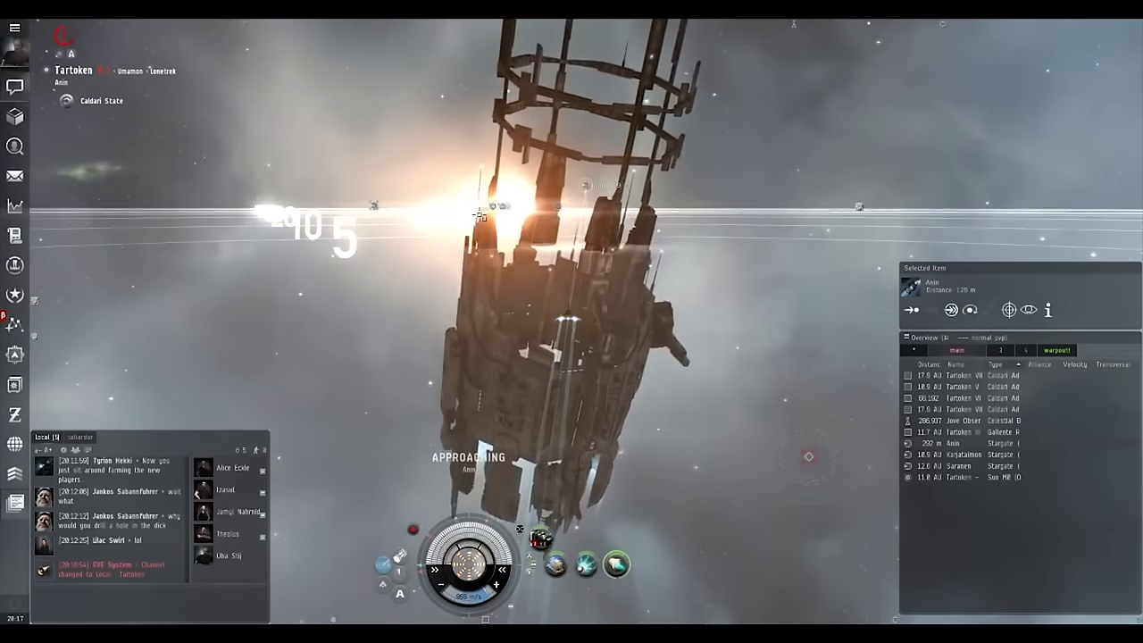
{"action": "right_click", "coordinate": [600, 279]}
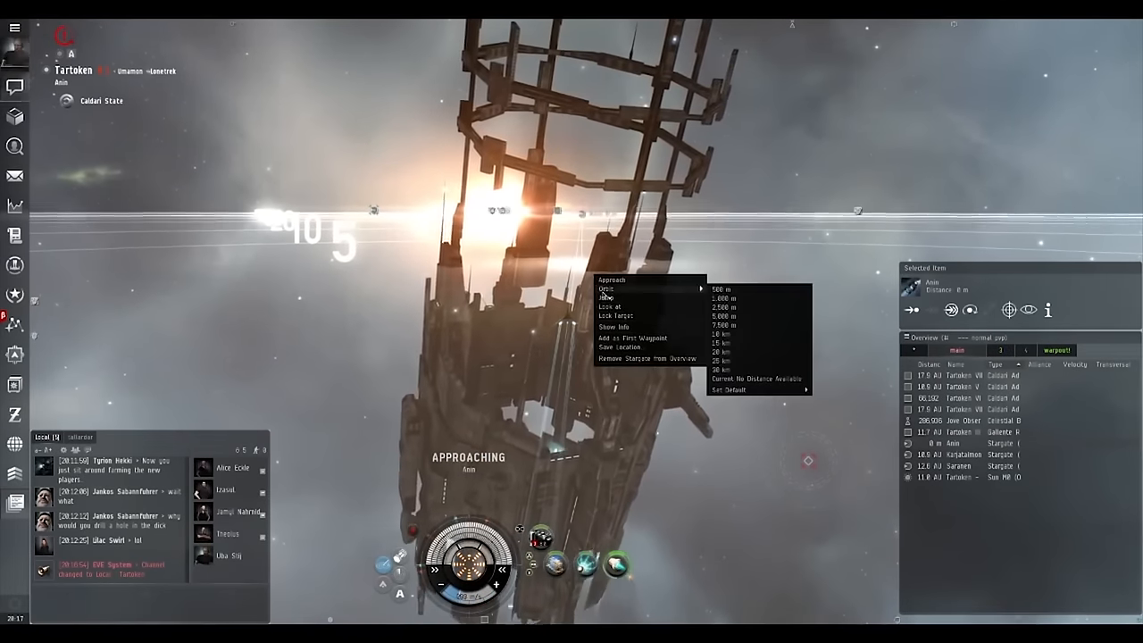
{"action": "left_click", "coordinate": [614, 296]}
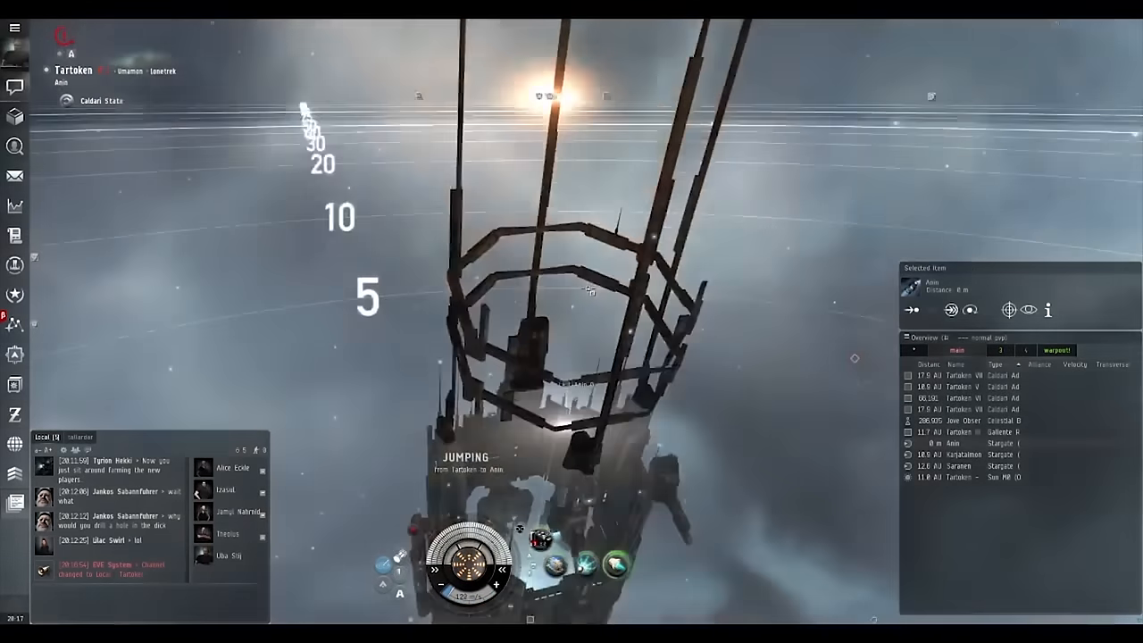